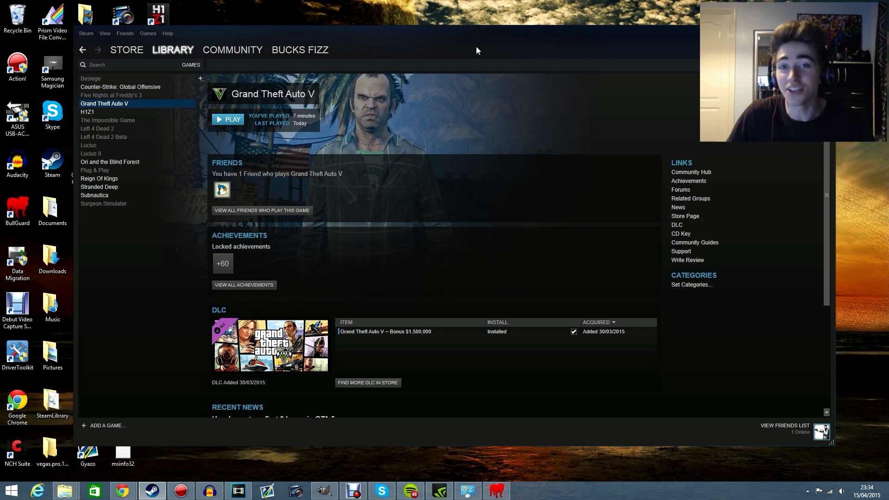
mouse_move(345, 91)
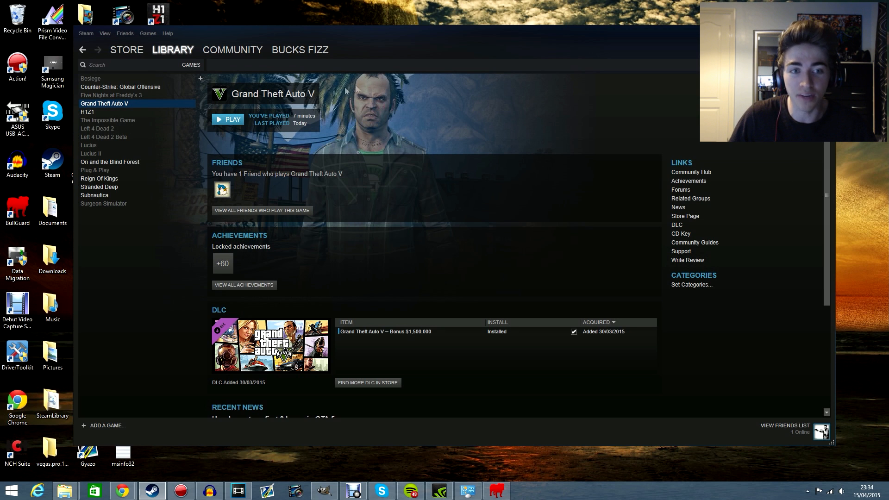
Step: Attempt to launch Grand Theft Auto V from Steam, dismissing the activation key notice
left_click(681, 234)
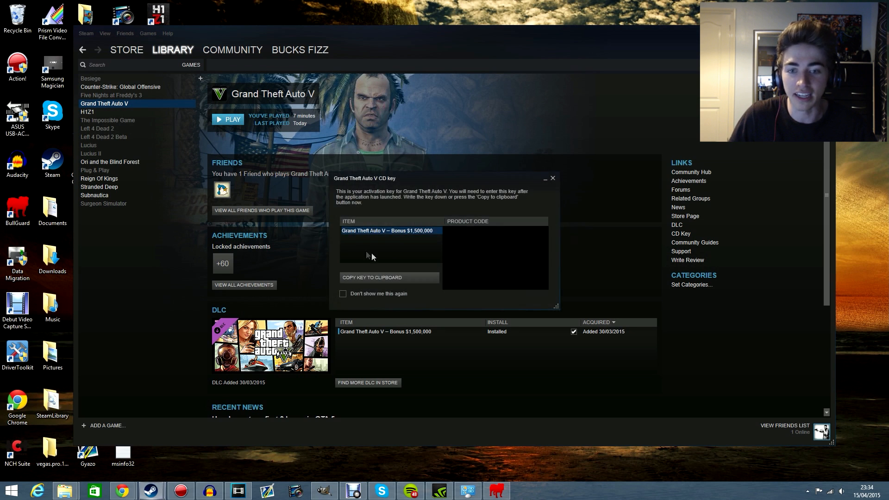
left_click(228, 119)
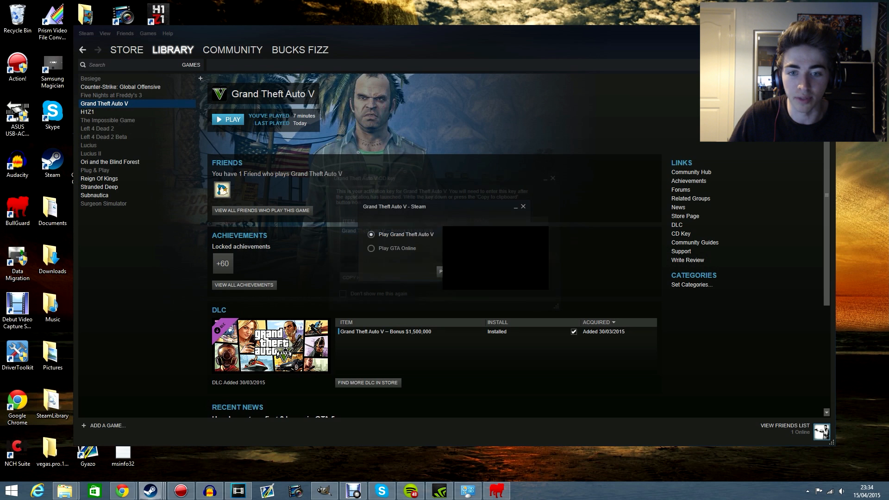
left_click(522, 207)
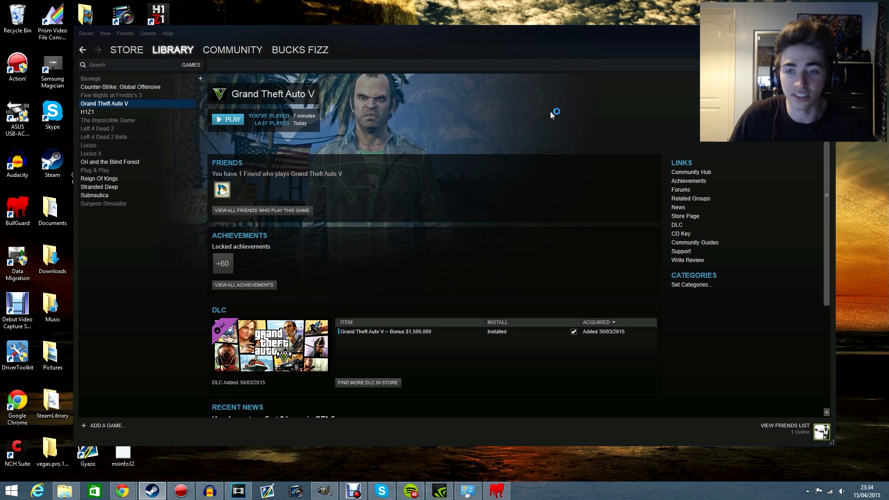
mouse_move(550, 115)
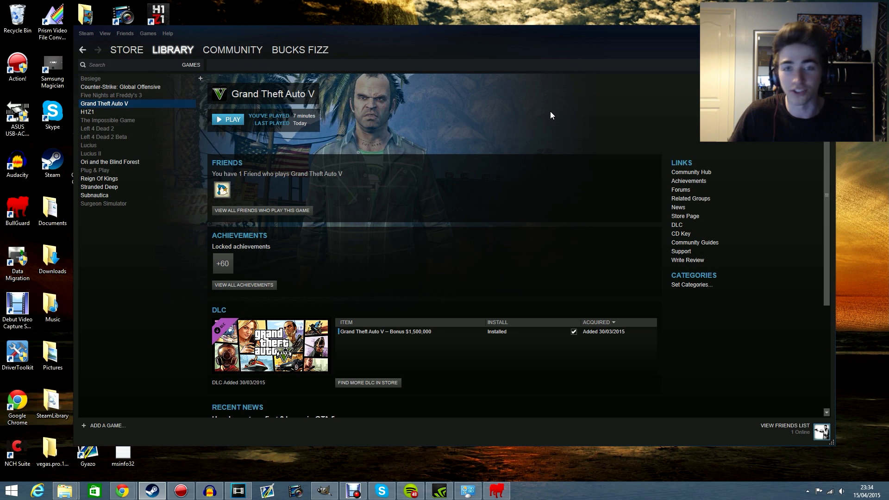
mouse_move(675, 272)
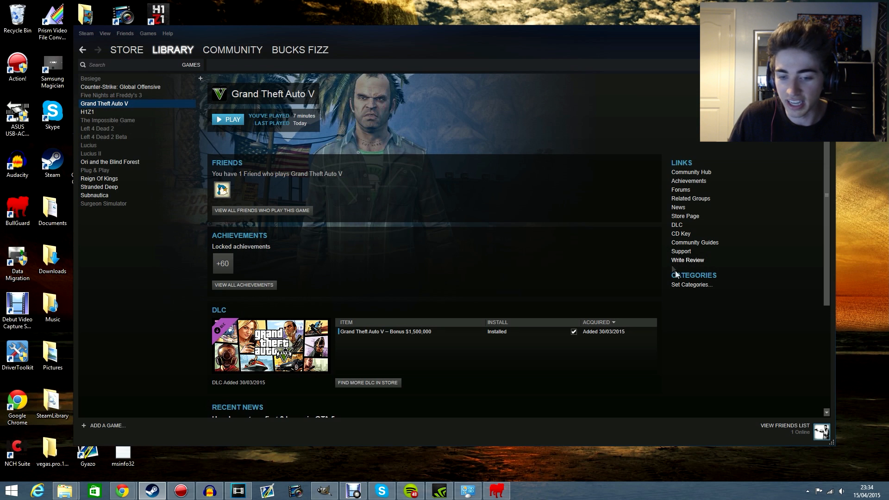
mouse_move(623, 229)
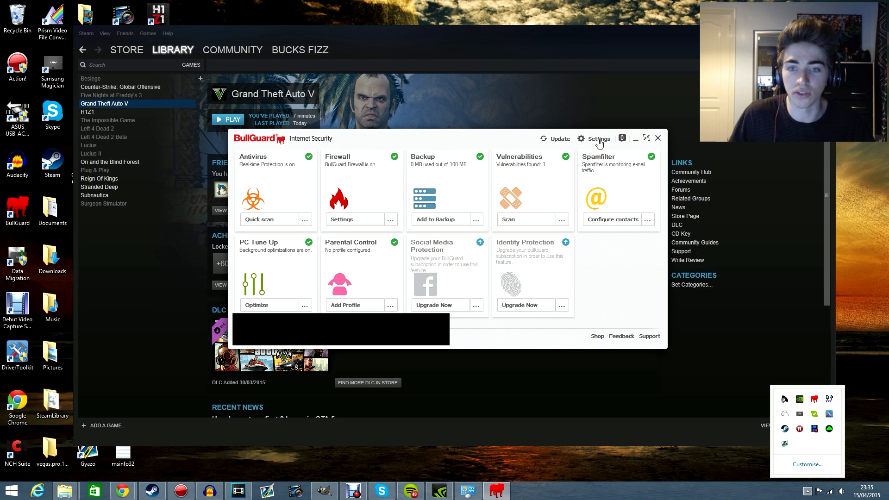
Step: Untick Self protection in BullGuard's General > Main settings and acknowledge the reboot notice
left_click(594, 138)
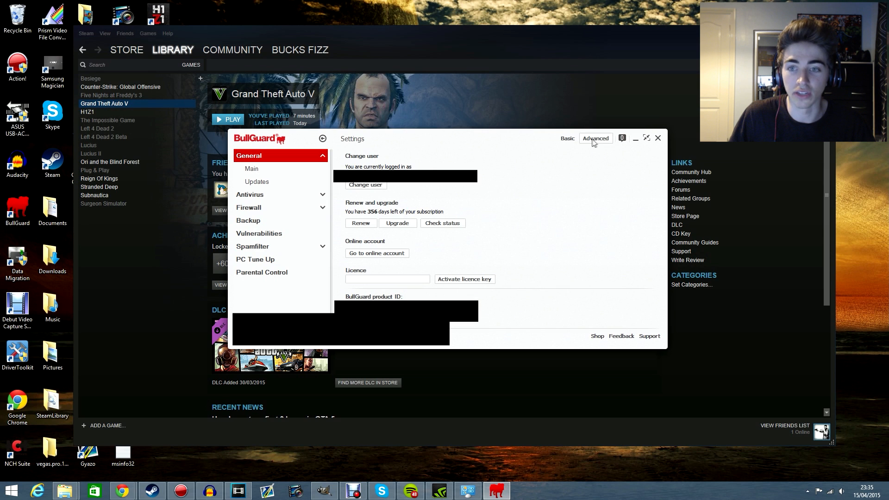
mouse_move(592, 142)
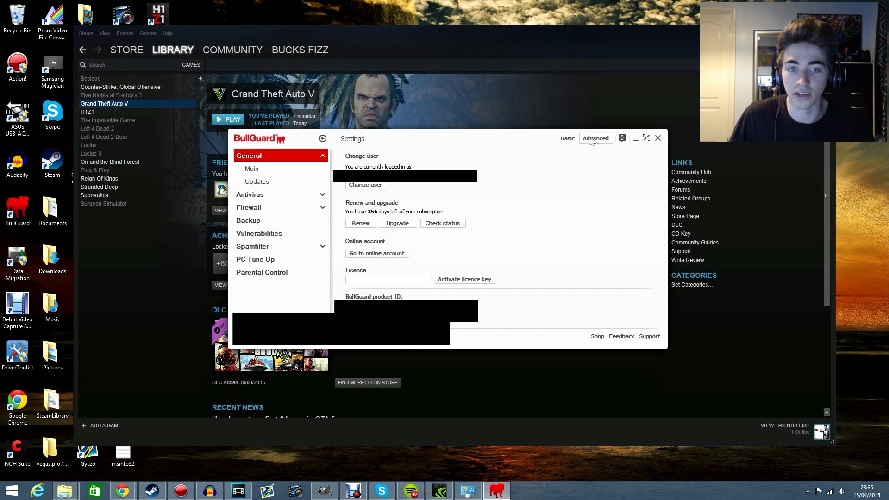
mouse_move(275, 175)
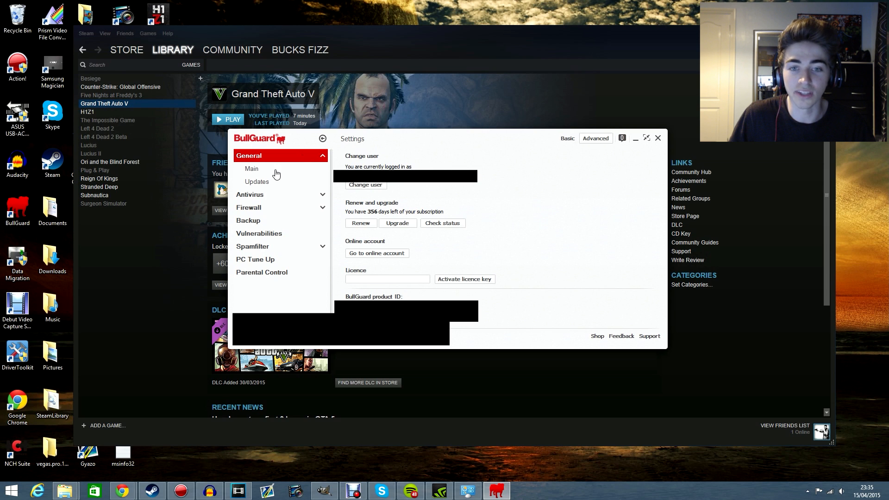
left_click(251, 168)
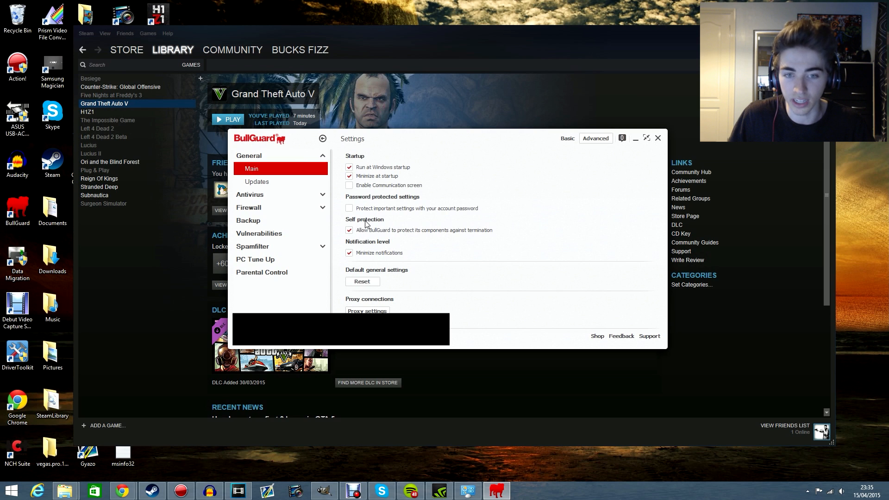
left_click(349, 230)
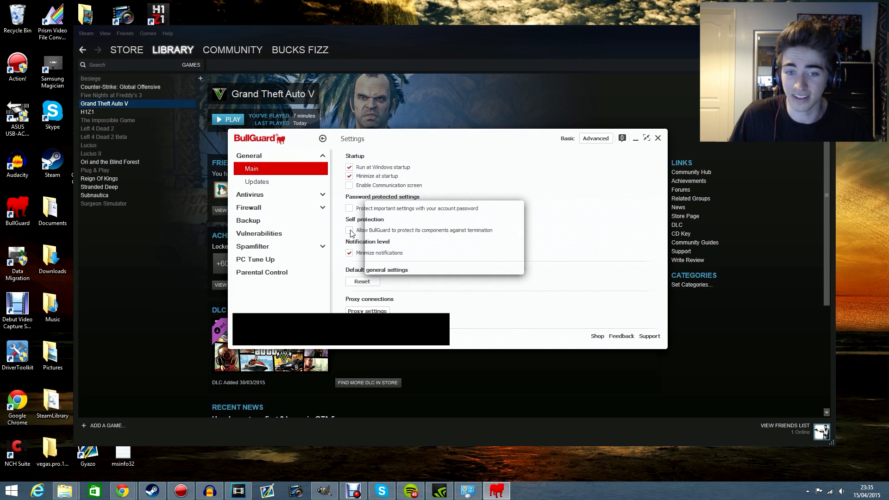
left_click(350, 231)
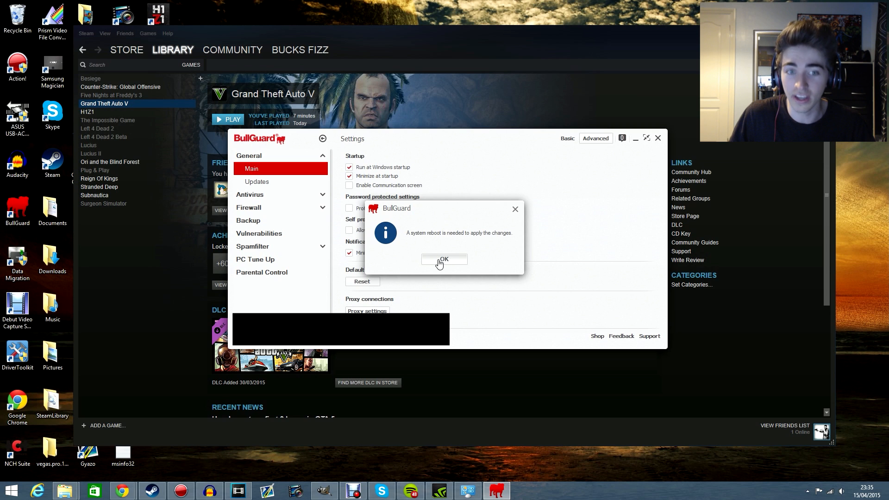
left_click(444, 260)
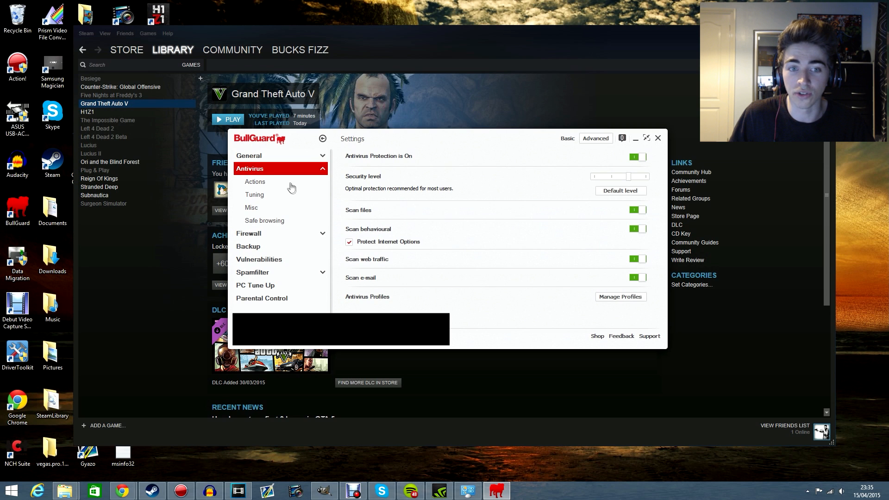
Step: Switch Antivirus Protection off, stopping all scans, and return to the Steam game page
left_click(637, 157)
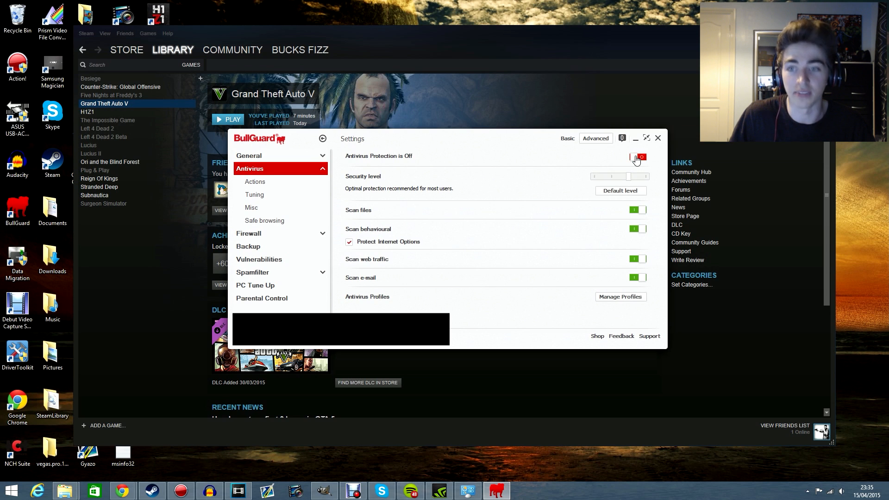
left_click(639, 157)
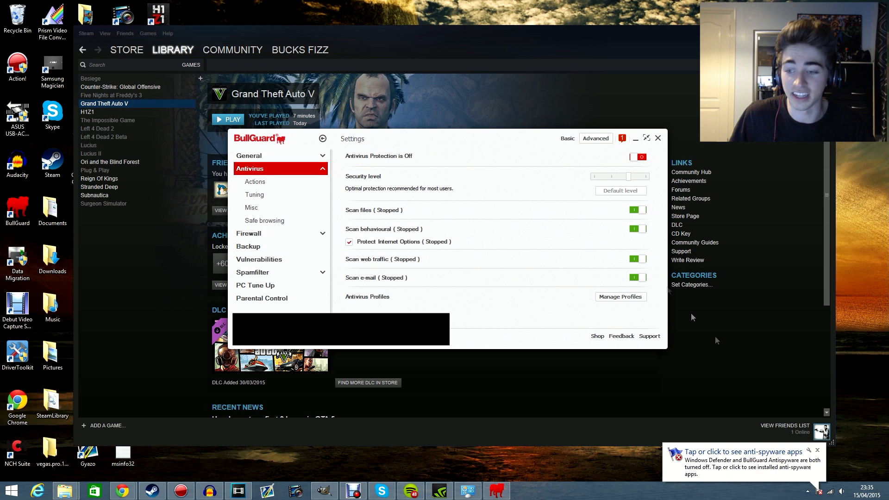
left_click(658, 138)
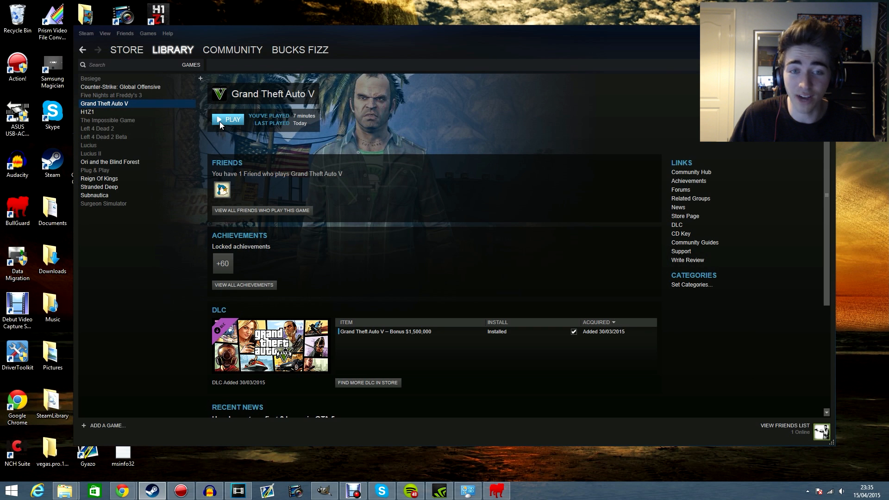
Step: Launch Grand Theft Auto V from Steam through to the Social Club sign-in's nickname field
left_click(681, 233)
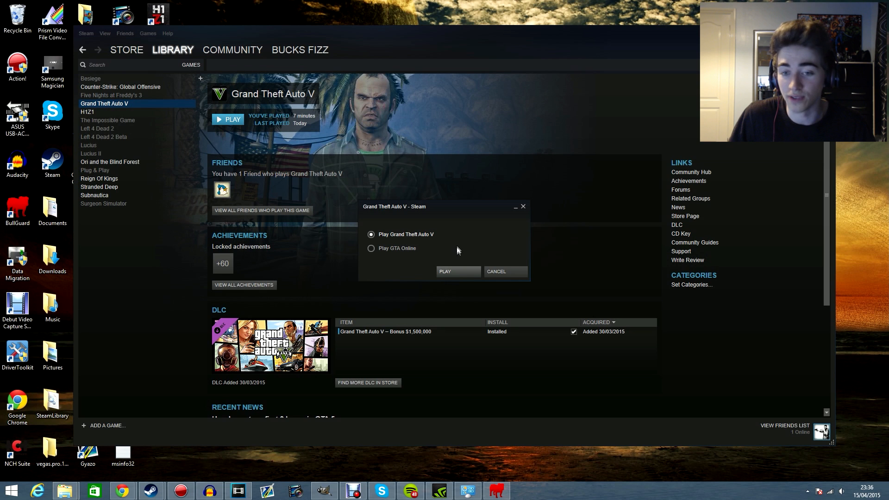
left_click(445, 271)
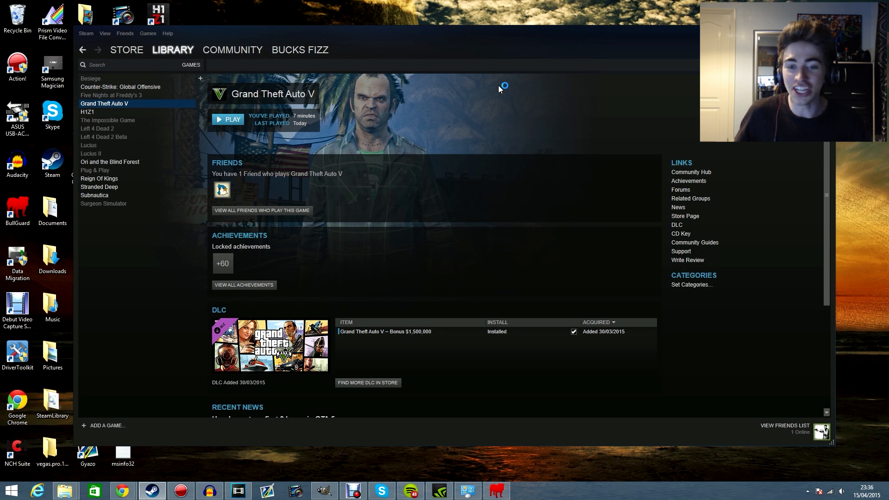
left_click(228, 120)
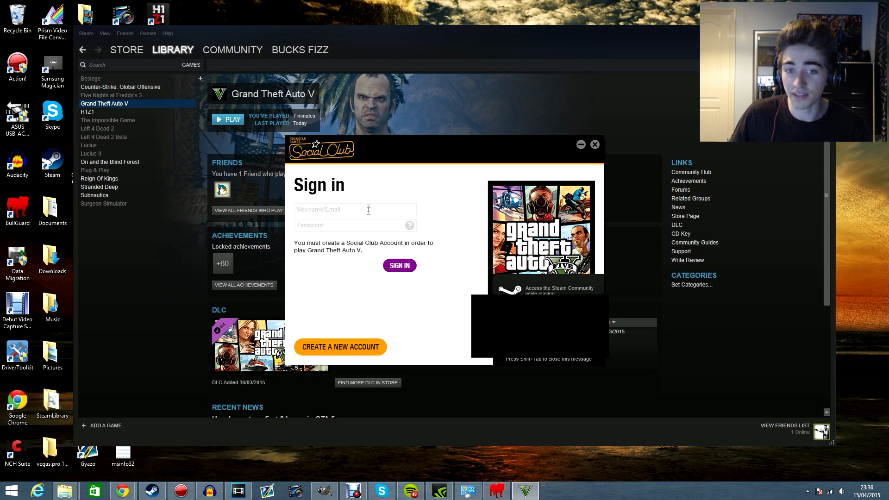
left_click(355, 209)
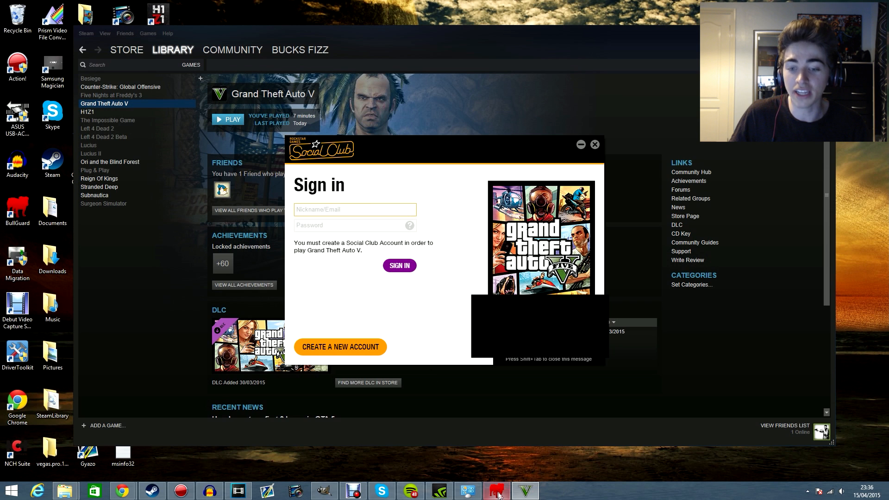
mouse_move(486, 475)
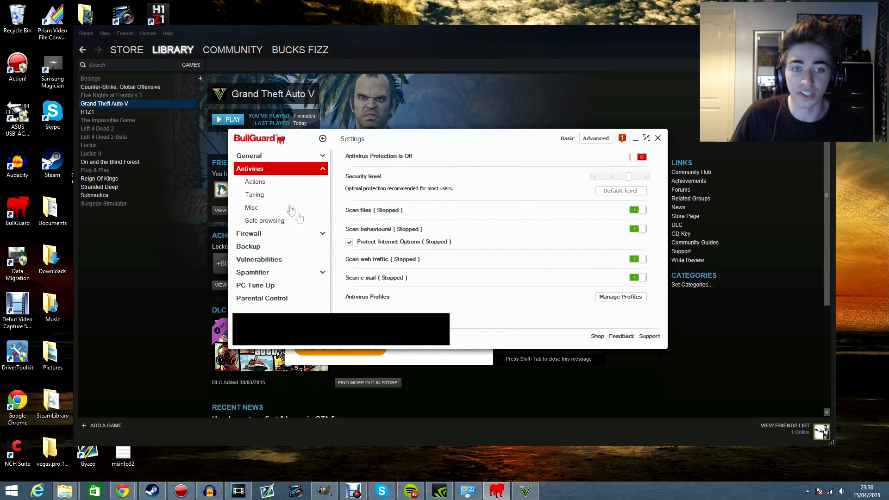
Step: Show BullGuard's General > Main settings to confirm Self protection remains unticked
left_click(248, 155)
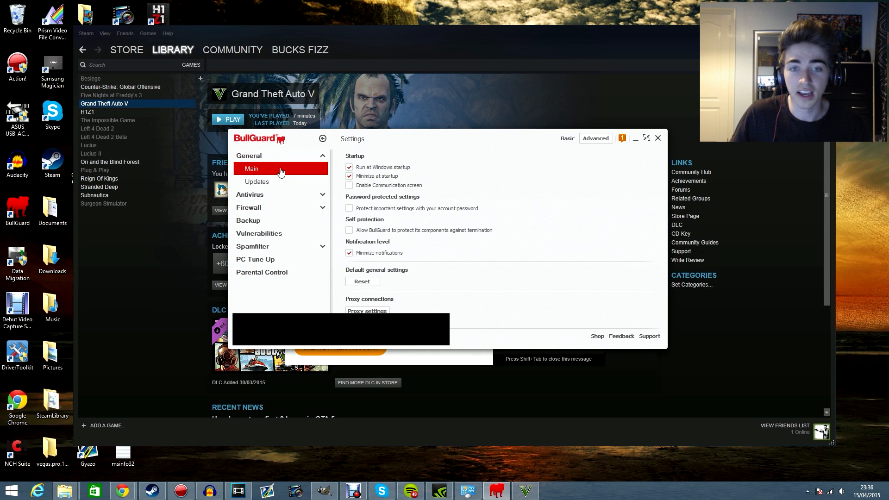
mouse_move(447, 178)
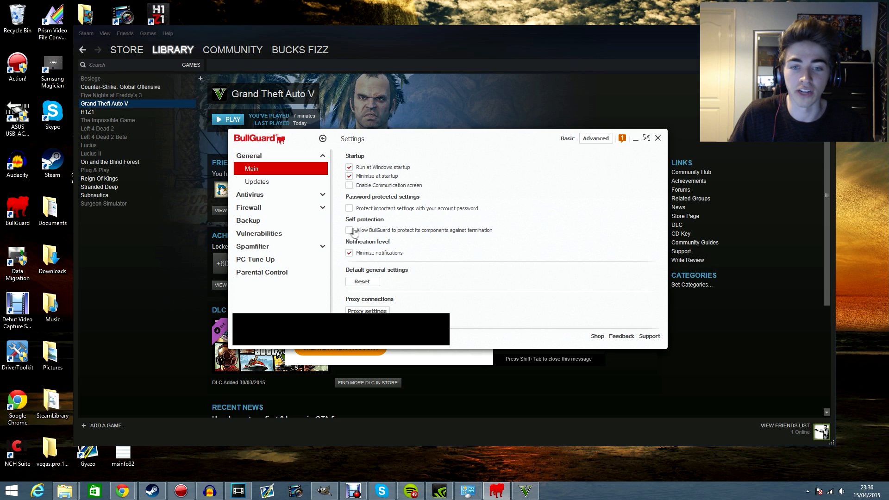
mouse_move(373, 235)
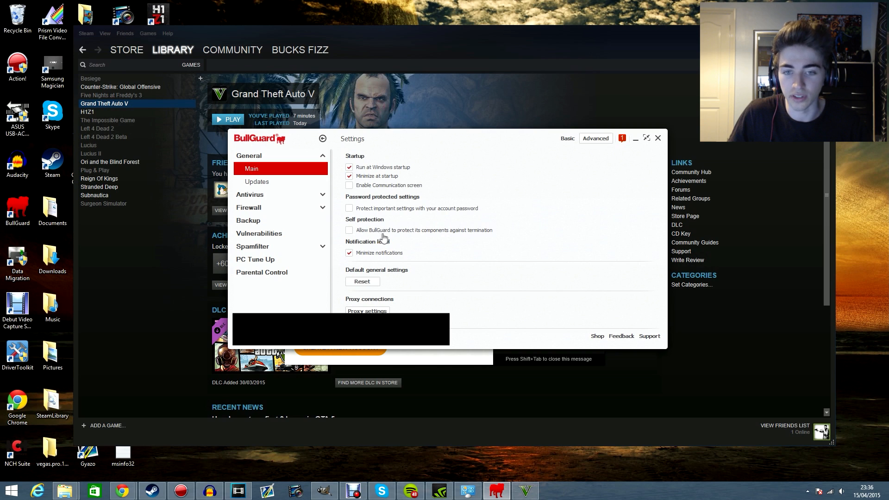
mouse_move(467, 237)
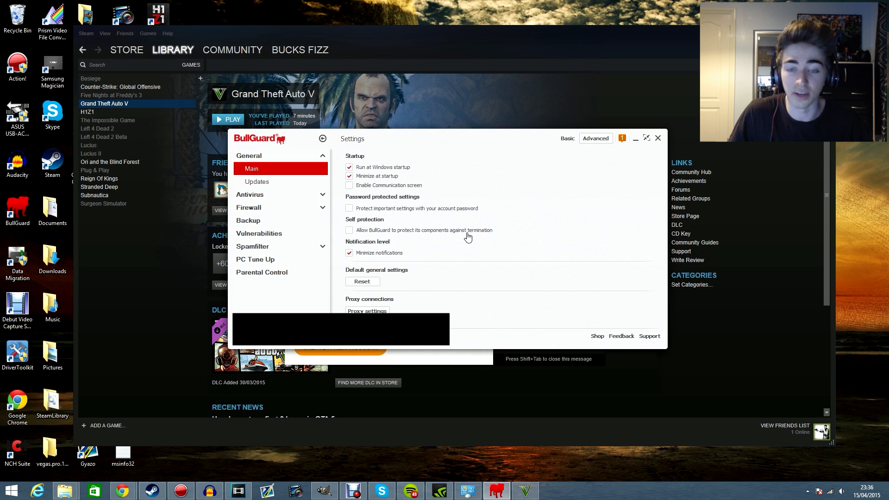
mouse_move(476, 217)
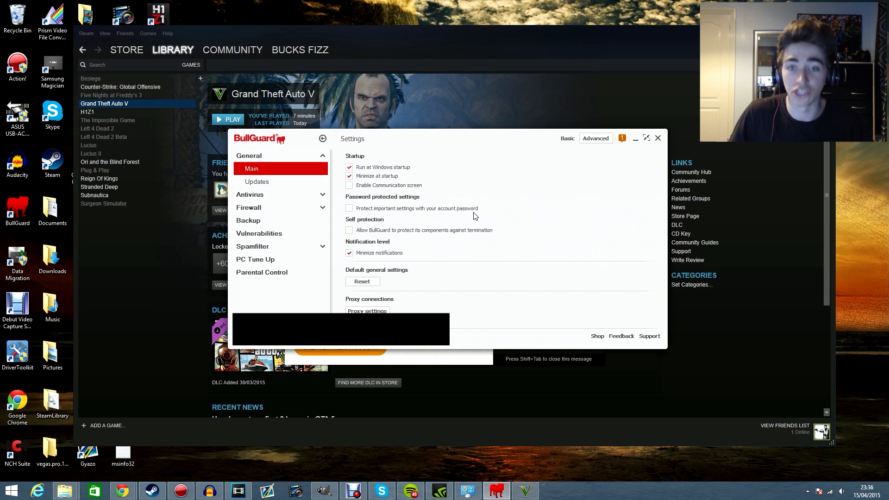
mouse_move(475, 217)
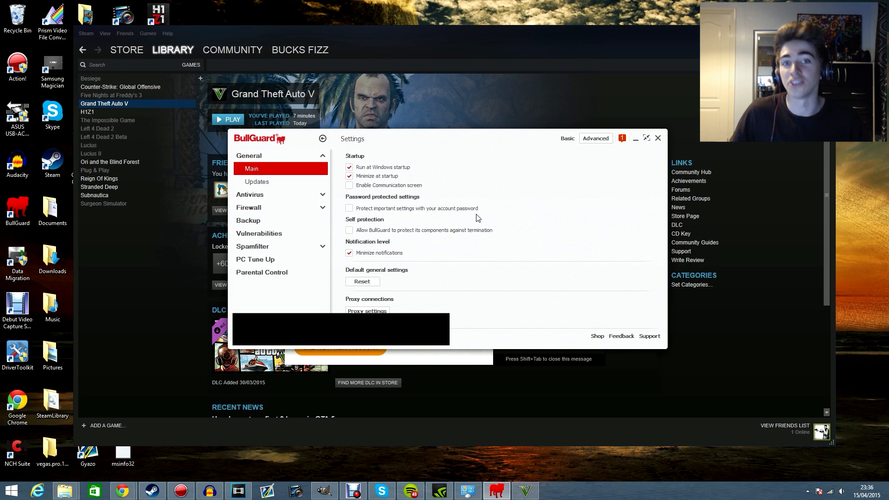
mouse_move(450, 346)
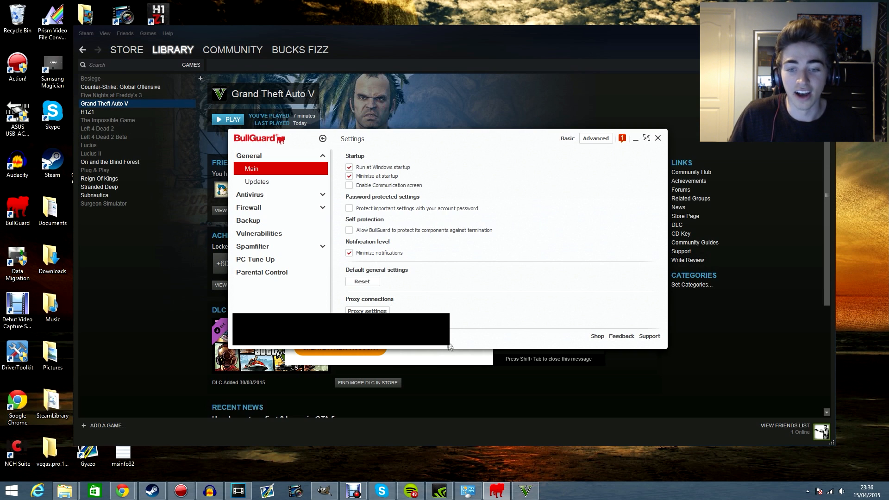